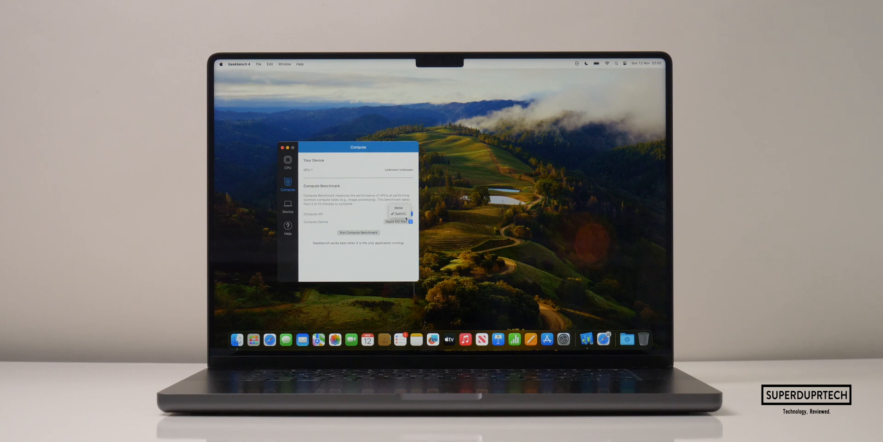
- Run Geekbench 4's Metal compute benchmark, which scores 268,493
{"action": "left_click", "coordinate": [357, 232]}
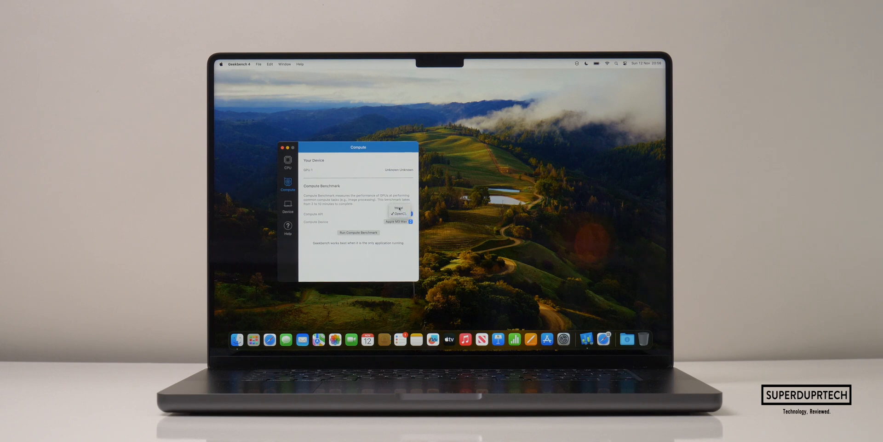
{"action": "left_click", "coordinate": [358, 232]}
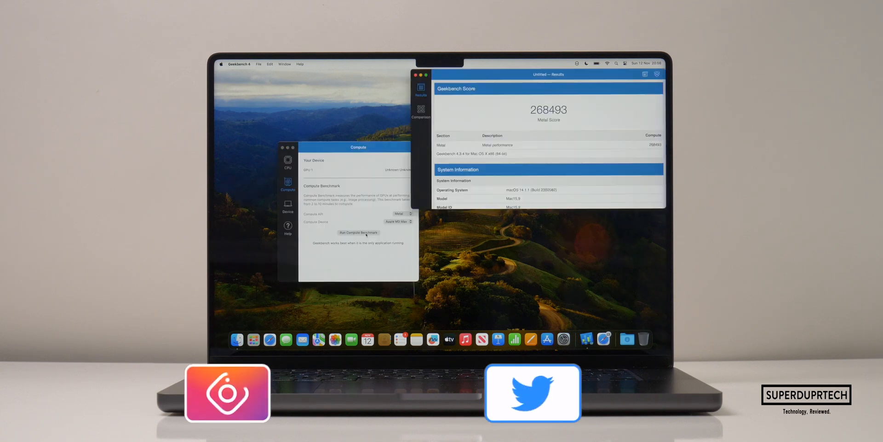
{"action": "right_click", "coordinate": [604, 339]}
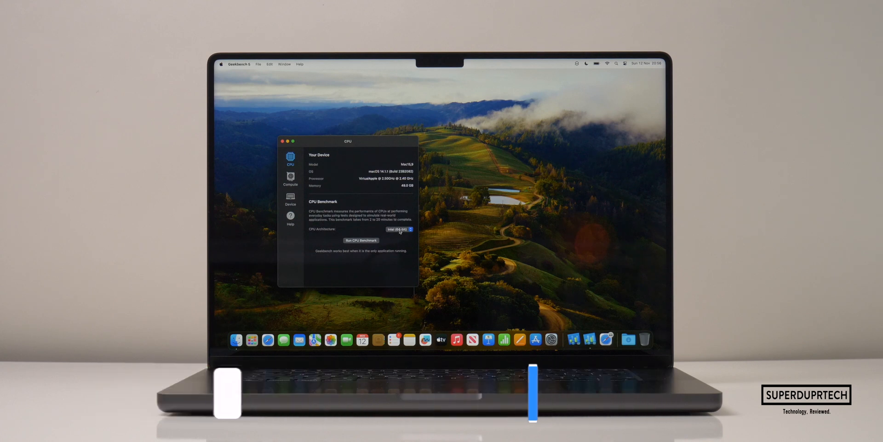
- Run Geekbench 5's CPU benchmark, scoring 1728 single-core and 18378 multi-core
{"action": "left_click", "coordinate": [361, 240]}
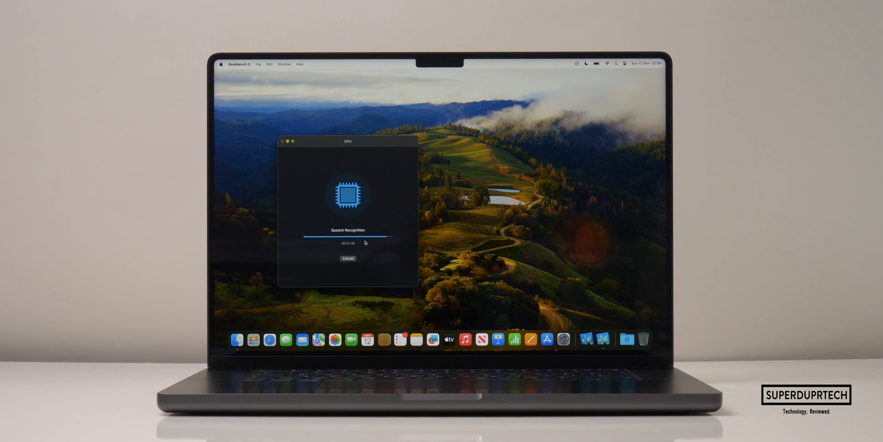
{"action": "left_click", "coordinate": [348, 259]}
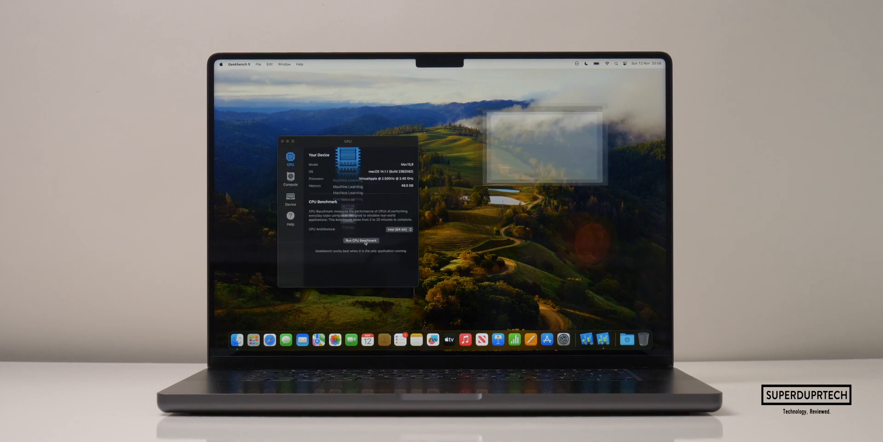
{"action": "left_click", "coordinate": [361, 240]}
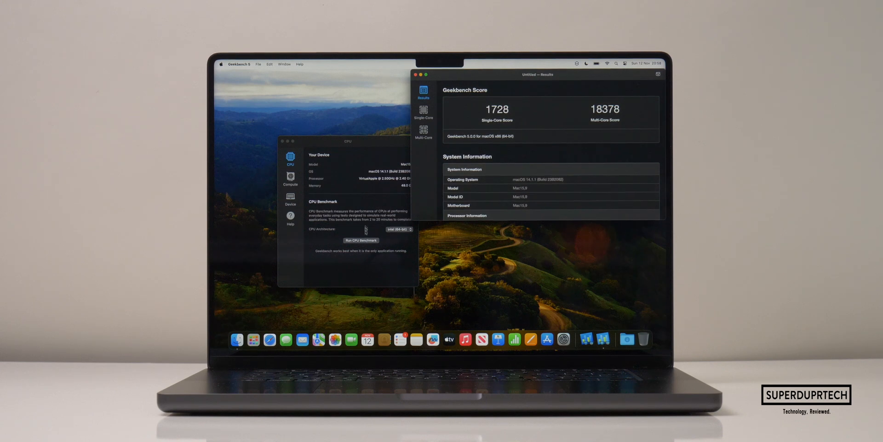
{"action": "left_click", "coordinate": [418, 74]}
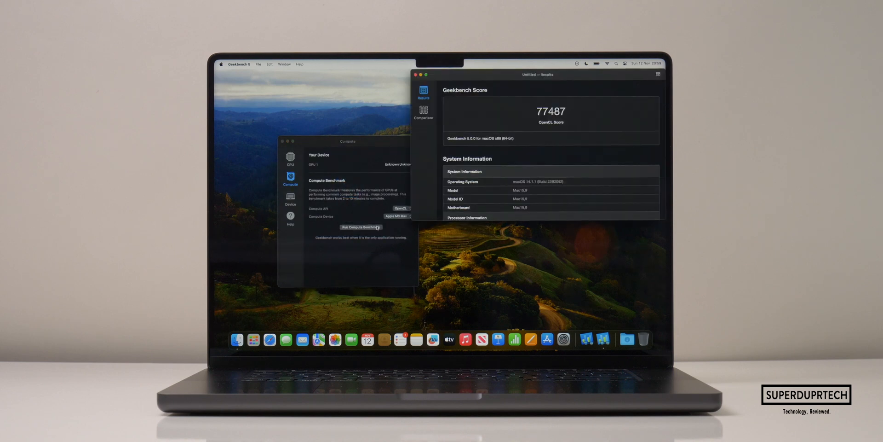
- Close the 77,487 OpenCL compute result and switch the compute API to Metal
{"action": "left_click", "coordinate": [417, 74]}
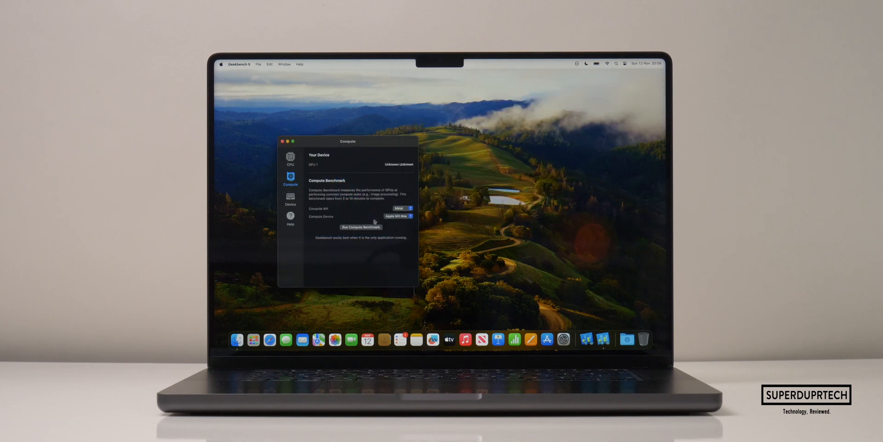
{"action": "left_click", "coordinate": [360, 227]}
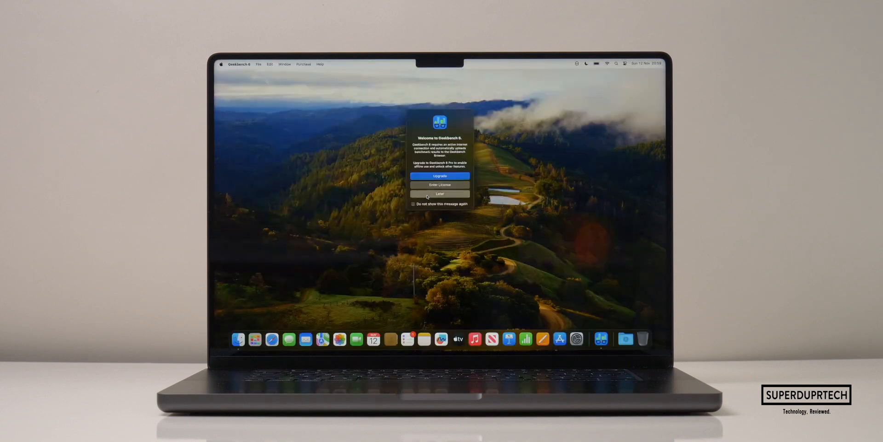
- Dismiss Geekbench 6's welcome message and select Apple M3 Max for the OpenCL GPU test
{"action": "left_click", "coordinate": [439, 194]}
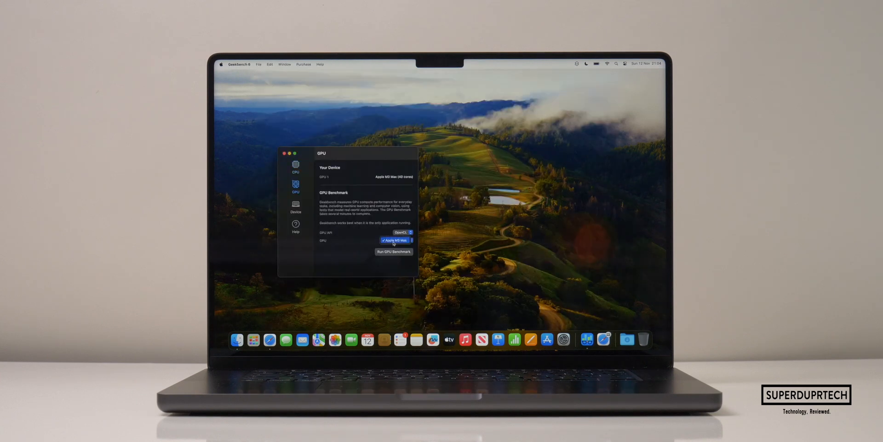
{"action": "left_click", "coordinate": [393, 251]}
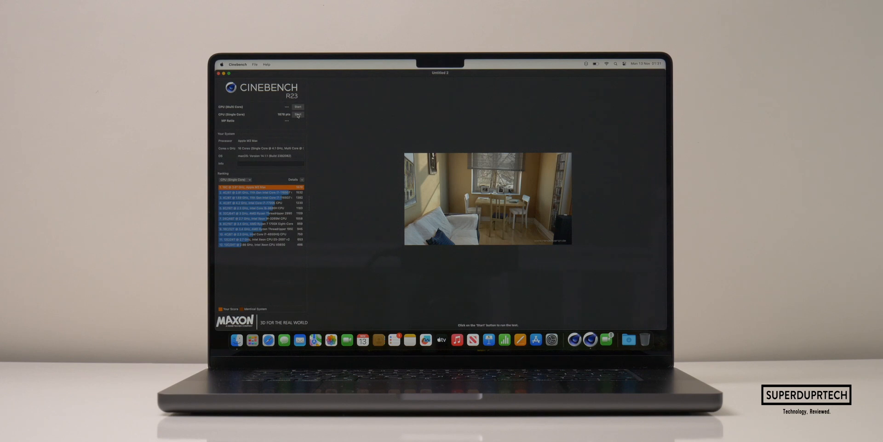
- Run Cinebench R23's single-core CPU test so the M3 Max tops the ranking
{"action": "left_click", "coordinate": [297, 107]}
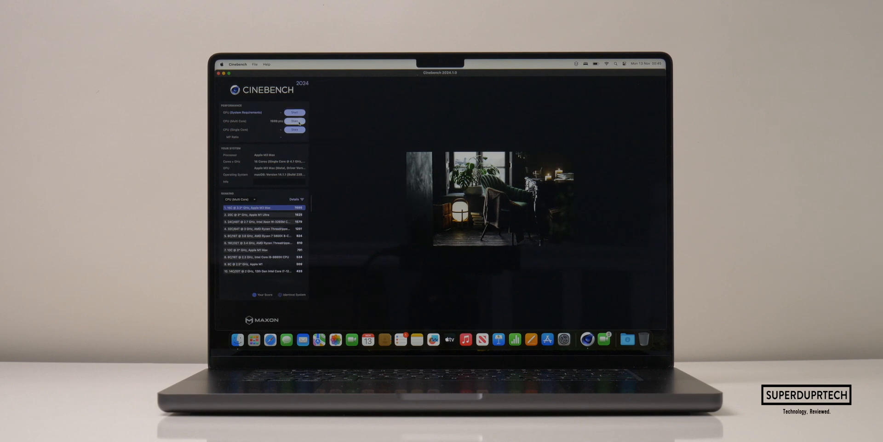
- Run Cinebench 2024's single-core and multi-core CPU tests, then launch Final Cut Pro
{"action": "left_click", "coordinate": [293, 130]}
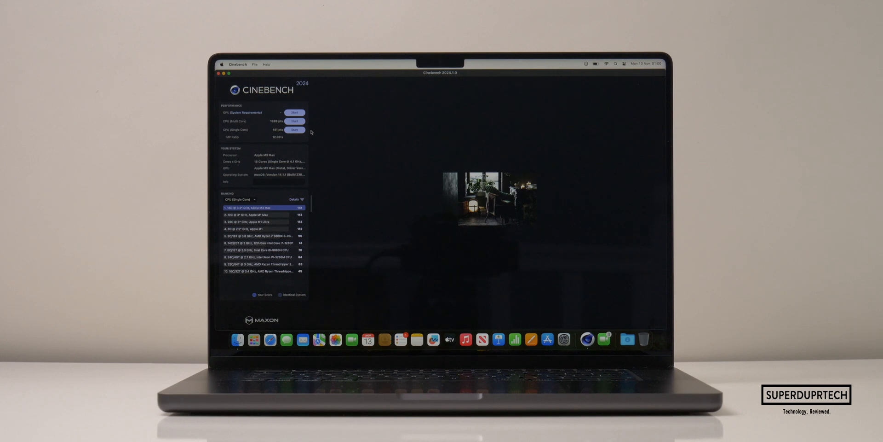
{"action": "left_click", "coordinate": [294, 113]}
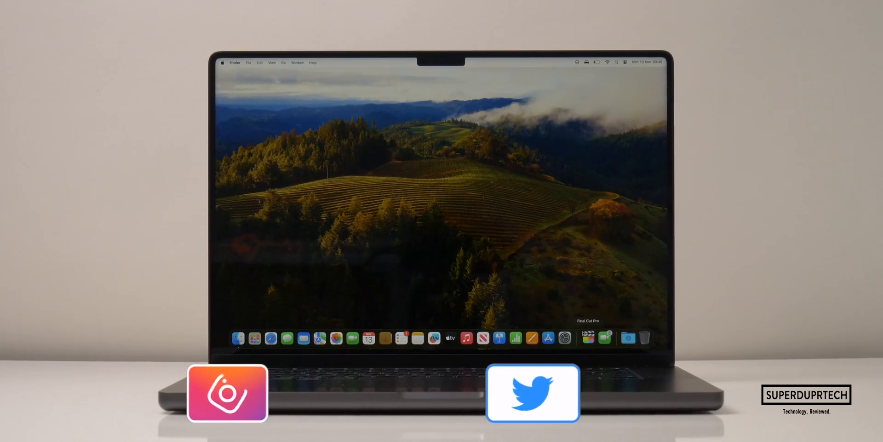
{"action": "left_click", "coordinate": [587, 339]}
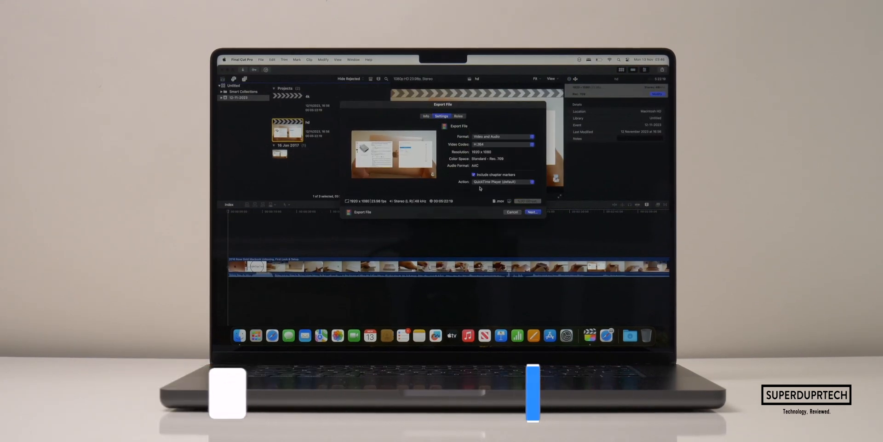
- Review the 4K project's export settings and its sharing job in Background Tasks
{"action": "left_click", "coordinate": [532, 211]}
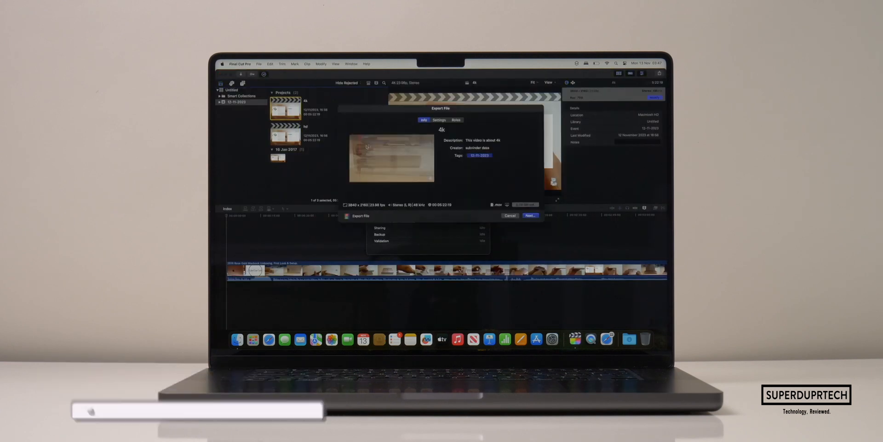
{"action": "left_click", "coordinate": [529, 216]}
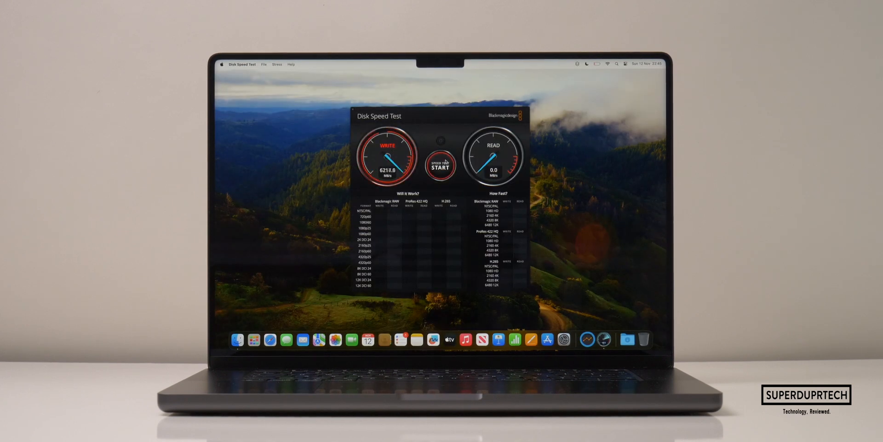
- Start the Blackmagic disk speed test, reaching a write speed of 6210.0 MB/s
{"action": "left_click", "coordinate": [439, 167]}
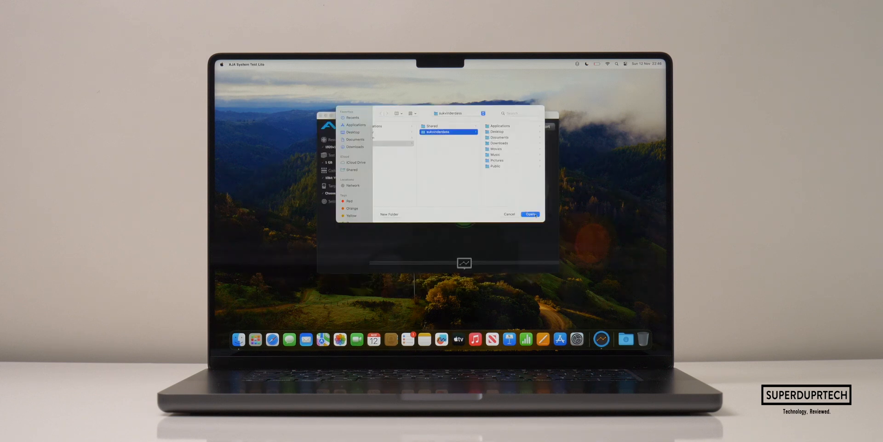
- Open AJA System Test Lite's folder chooser to pick the disk test location
{"action": "left_click", "coordinate": [529, 214]}
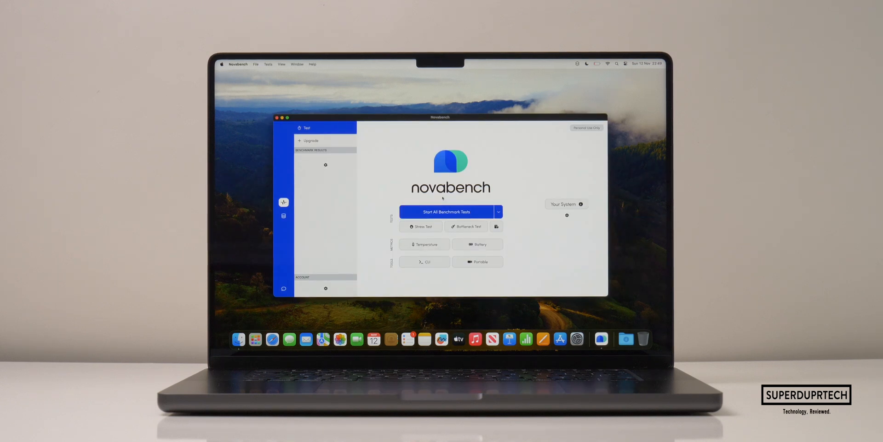
{"action": "left_click", "coordinate": [446, 212]}
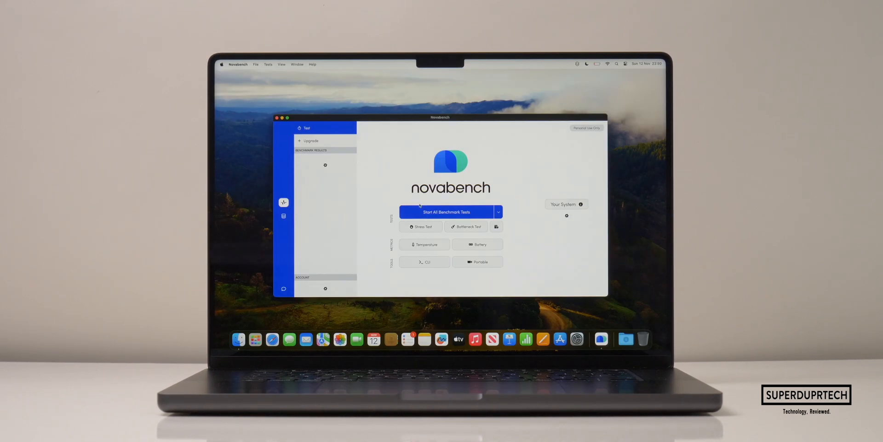
{"action": "left_click", "coordinate": [447, 211]}
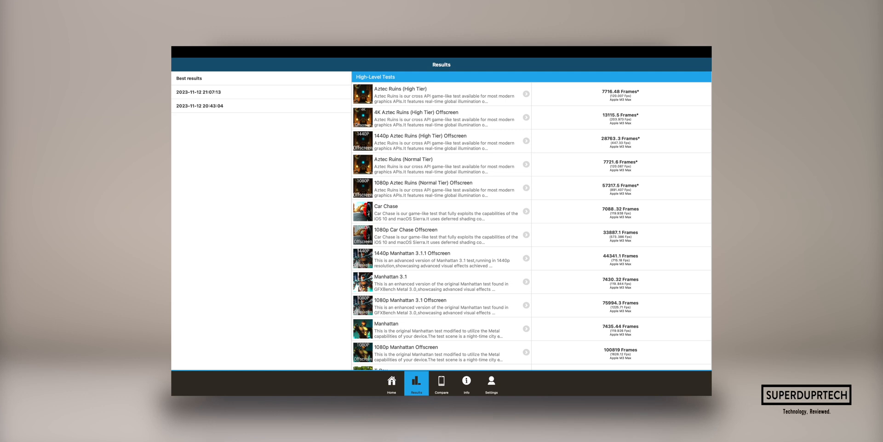
- Scroll GFXBench's high-level results to Aztec Ruins (High Tier) at 7716.48 frames
{"action": "scroll", "scroll_direction": "down", "scroll_amount": 3}
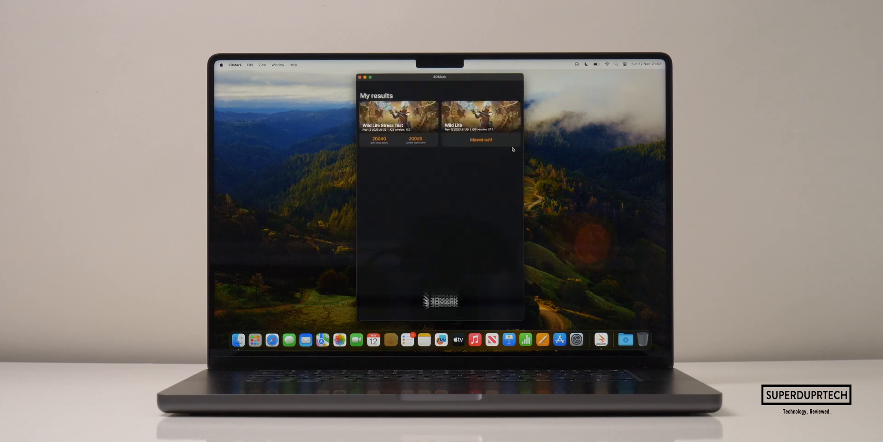
- Open the Wild Life Extreme Stress Test card in 3DMark's My results to view its report
{"action": "left_click", "coordinate": [397, 118]}
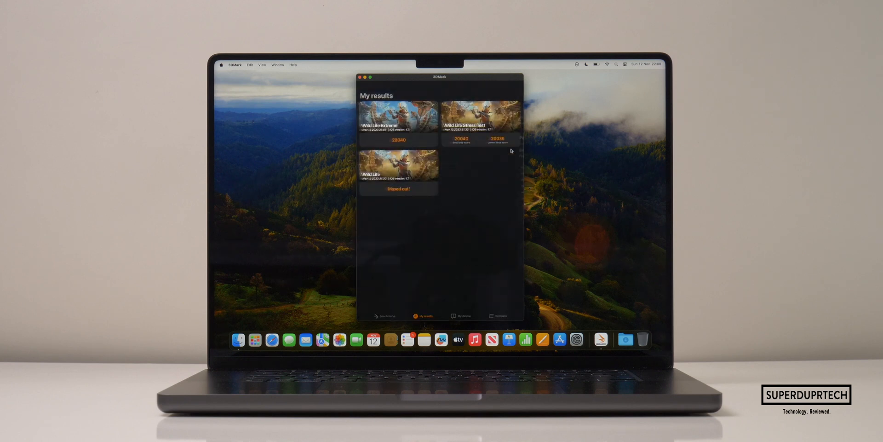
{"action": "left_click", "coordinate": [397, 120]}
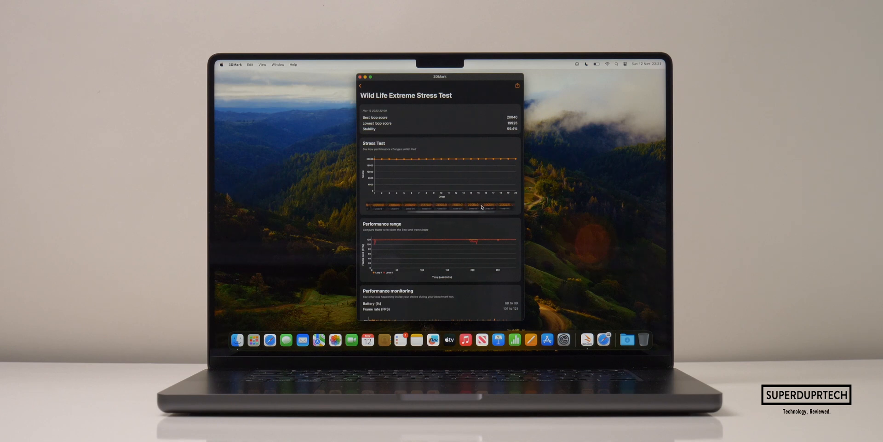
{"action": "left_click", "coordinate": [361, 85]}
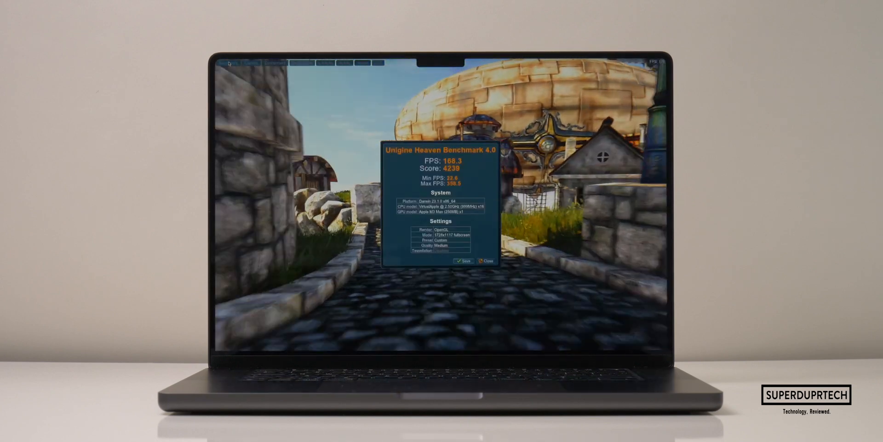
- Run Heaven Benchmark 4.0 and view its results: 188.3 FPS, score 4239
{"action": "left_click", "coordinate": [478, 261]}
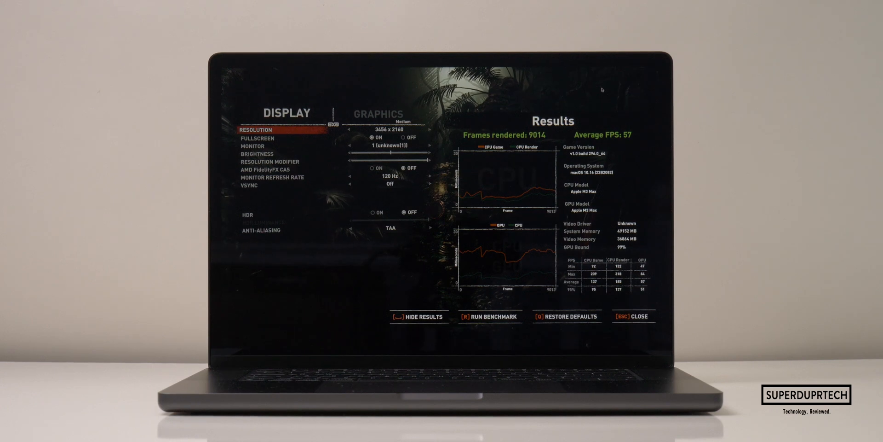
- Close the Shadow of the Tomb Raider benchmark results (9014 frames, 57 FPS average)
{"action": "key", "text": "Escape"}
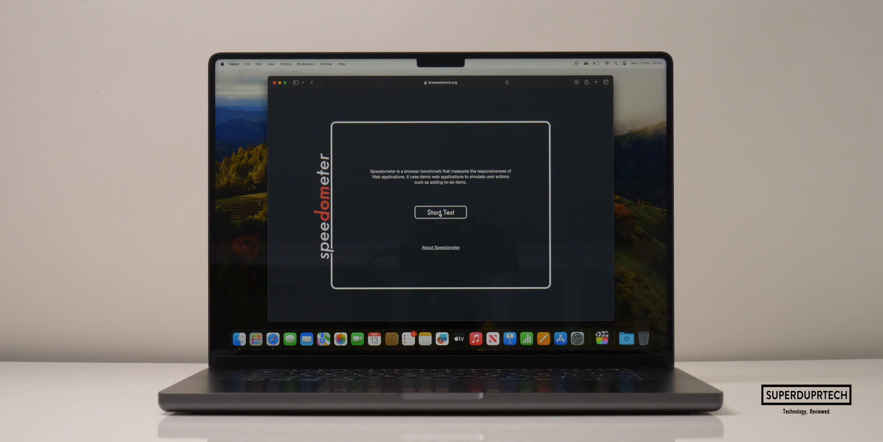
- Start the Speedometer test run on browserbench.org in Safari
{"action": "left_click", "coordinate": [441, 213]}
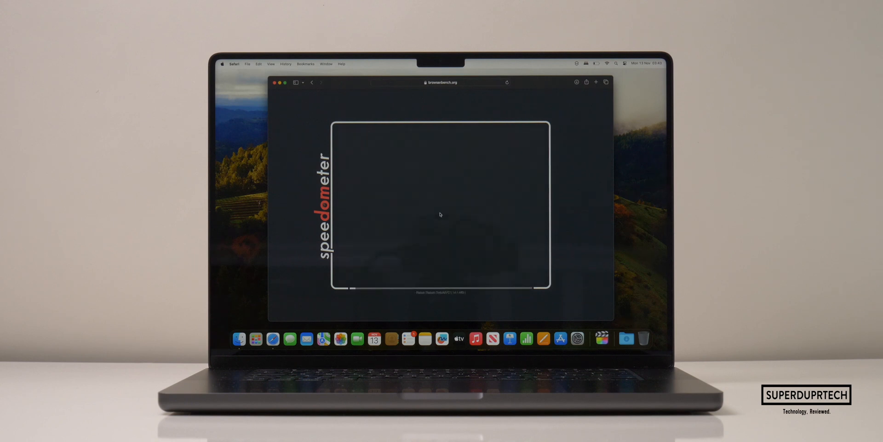